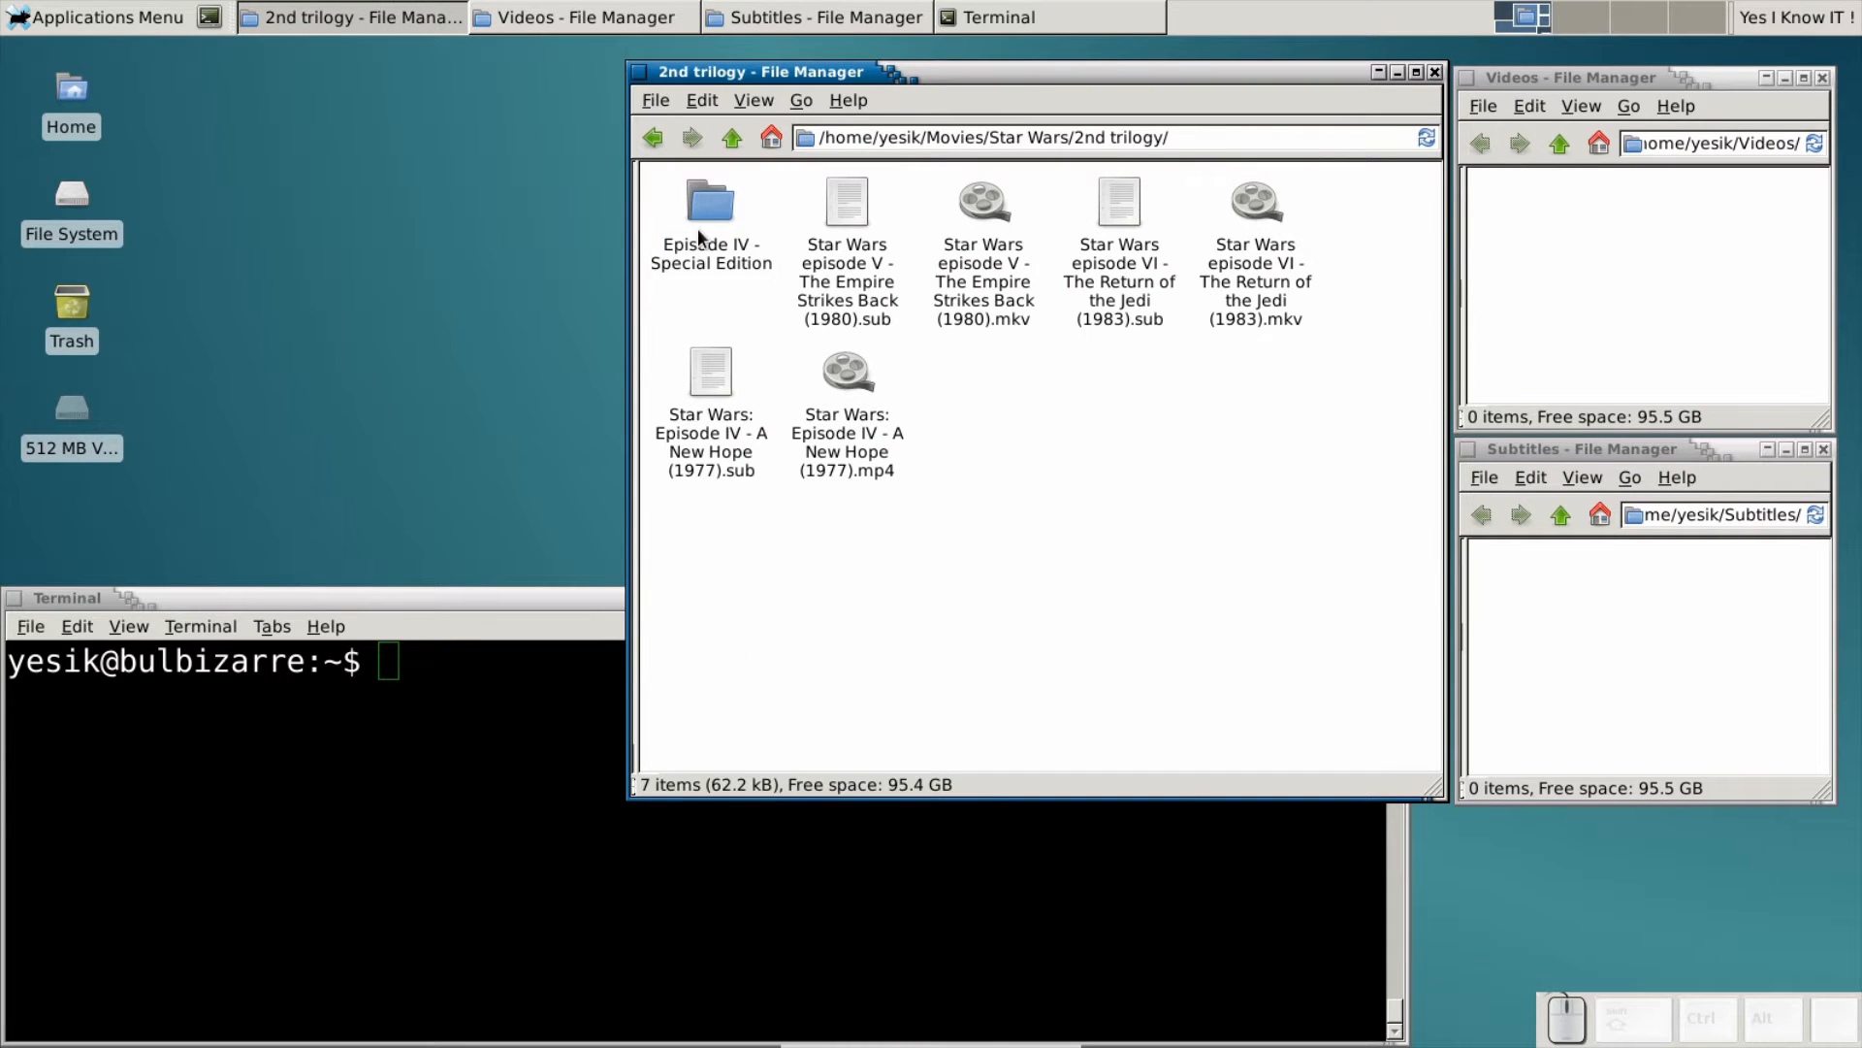
Navigate up from the trilogy folder to /home/yesik/ showing Movies, Videos, Subtitles and Desktop.
left_click(710, 219)
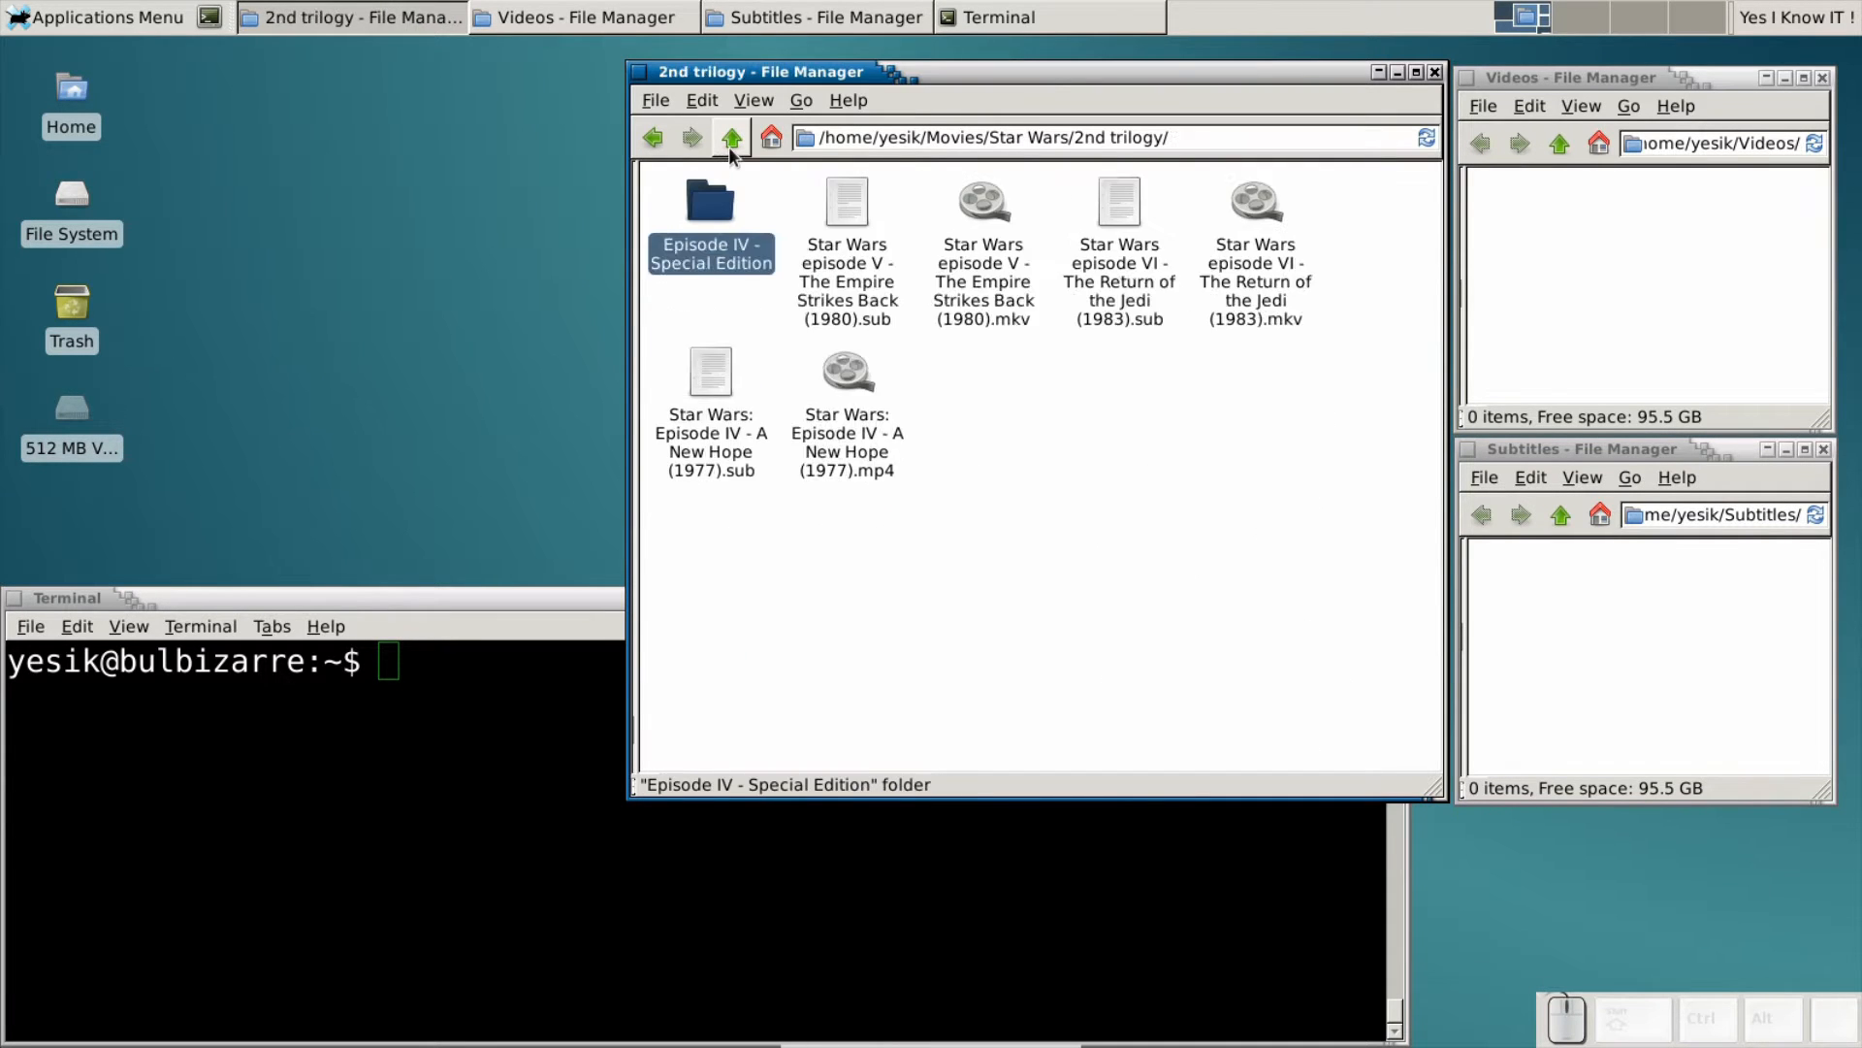
left_click(731, 136)
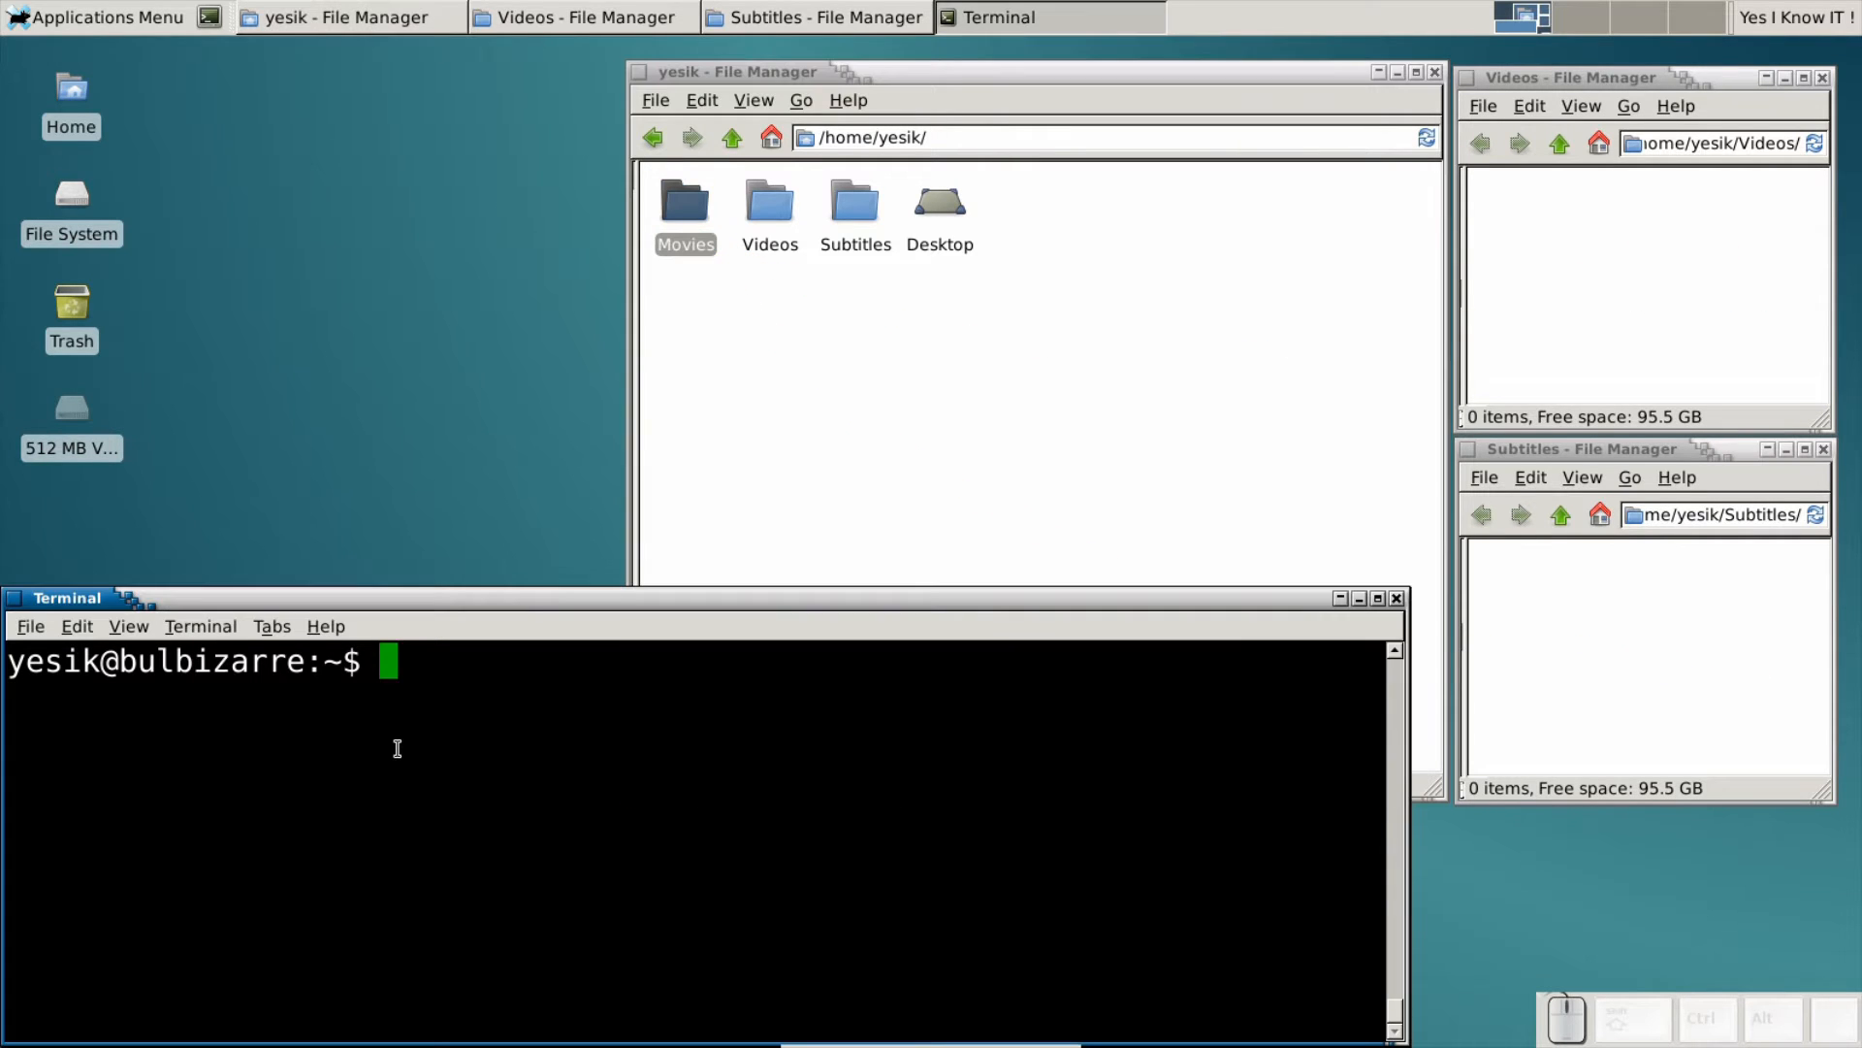
Compose mv Movies/*.sub Subtitles/ and add a deeper Movies/*/* pattern, leaving it unrun.
type("mv Movies/")
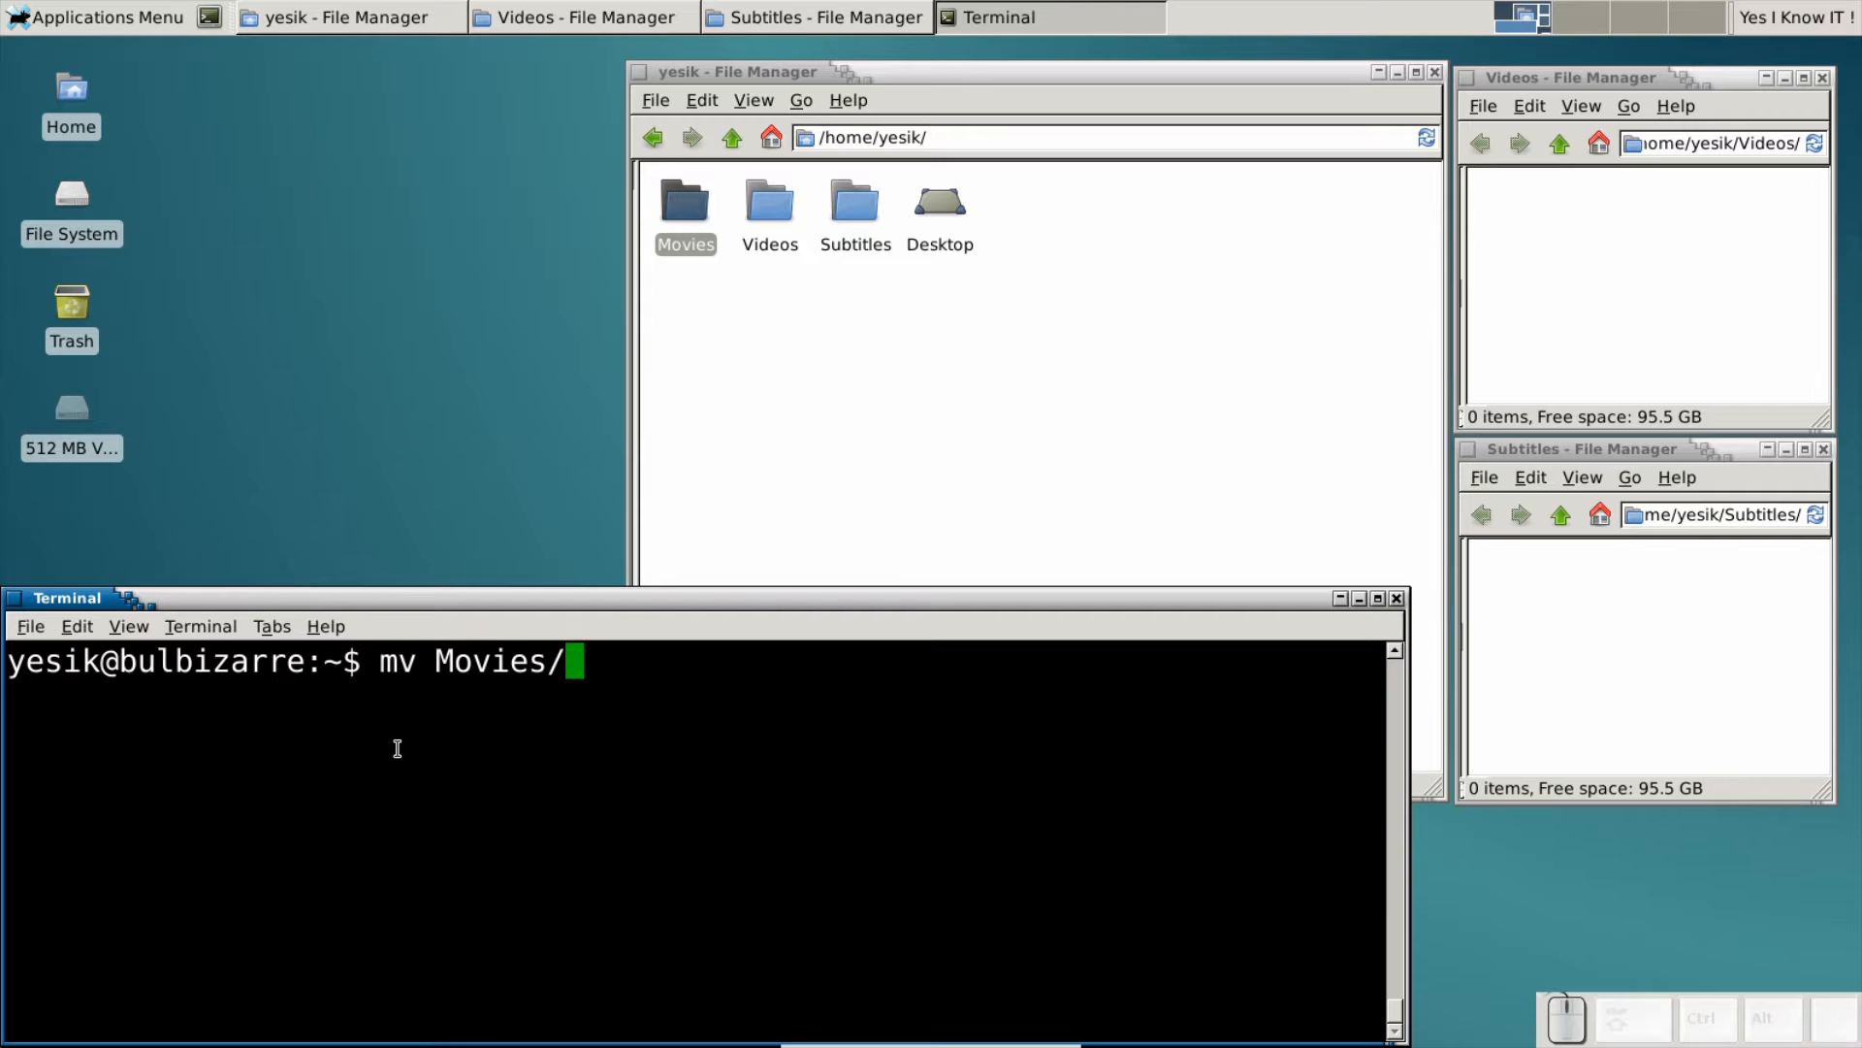
type("*.sub")
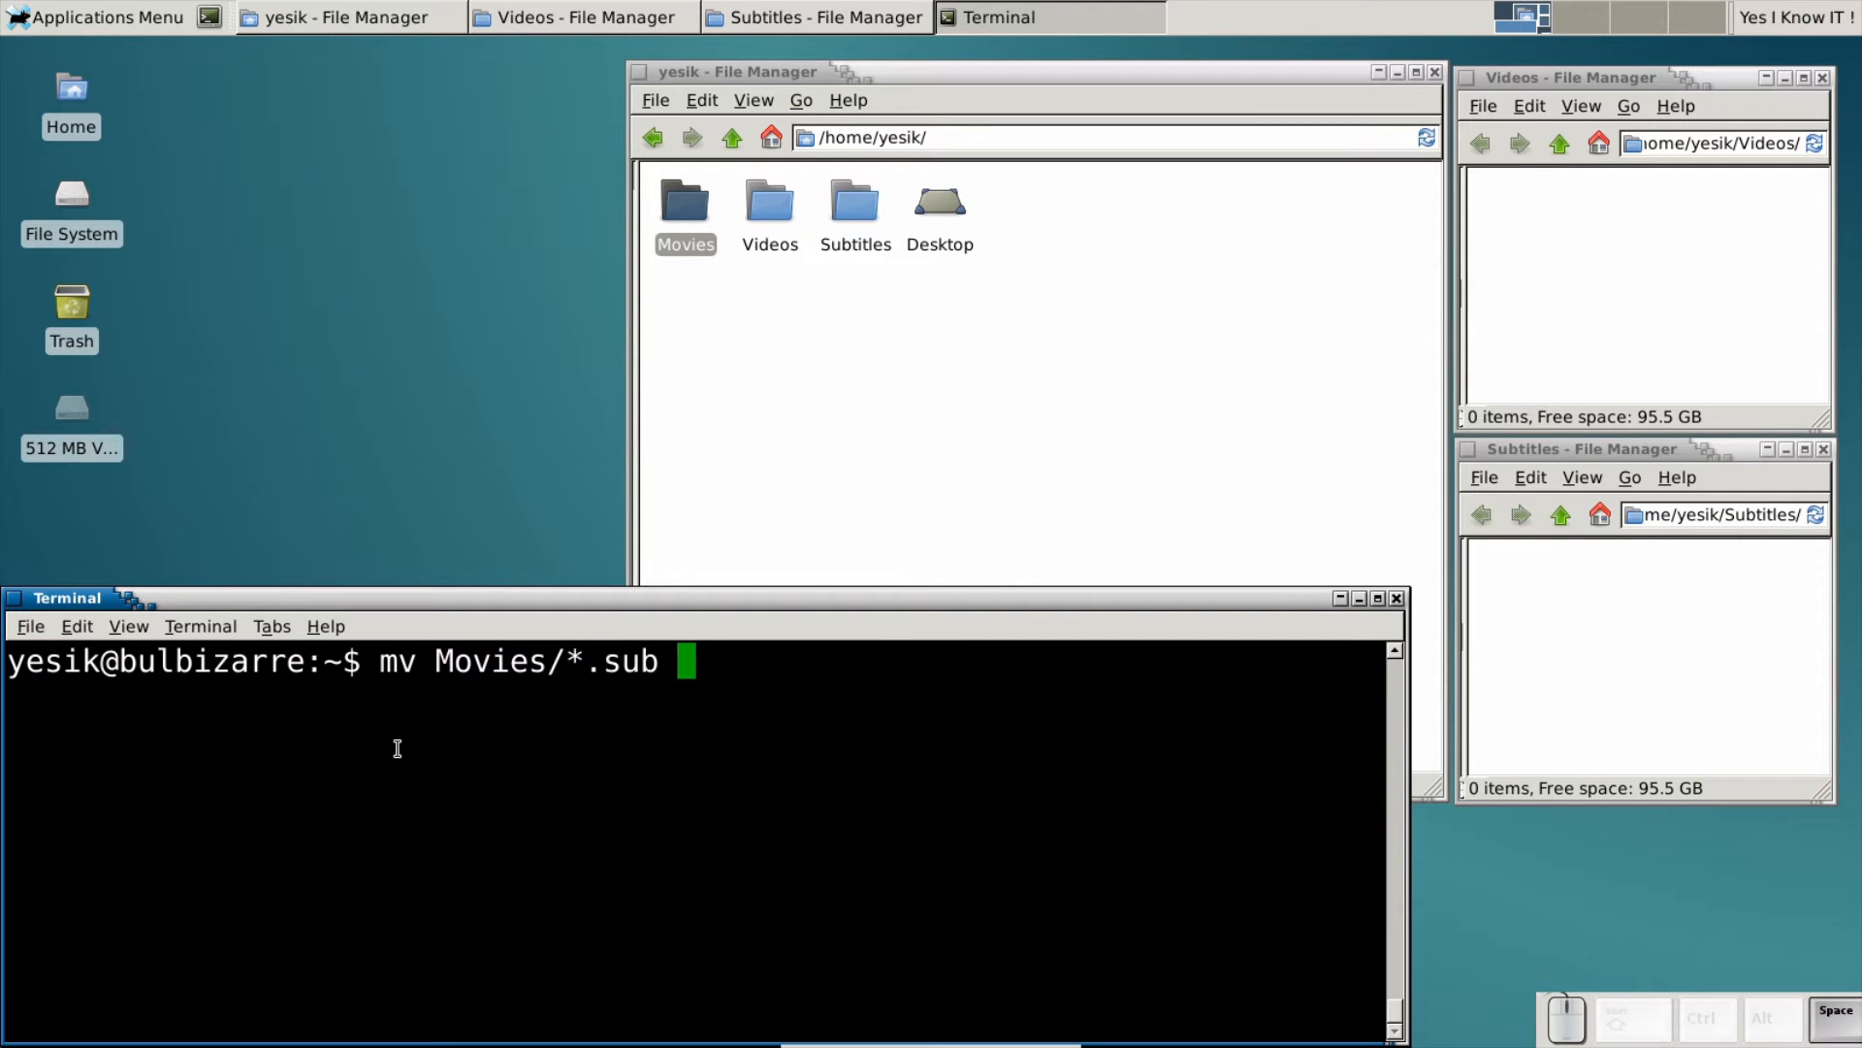
type("Subtitles/")
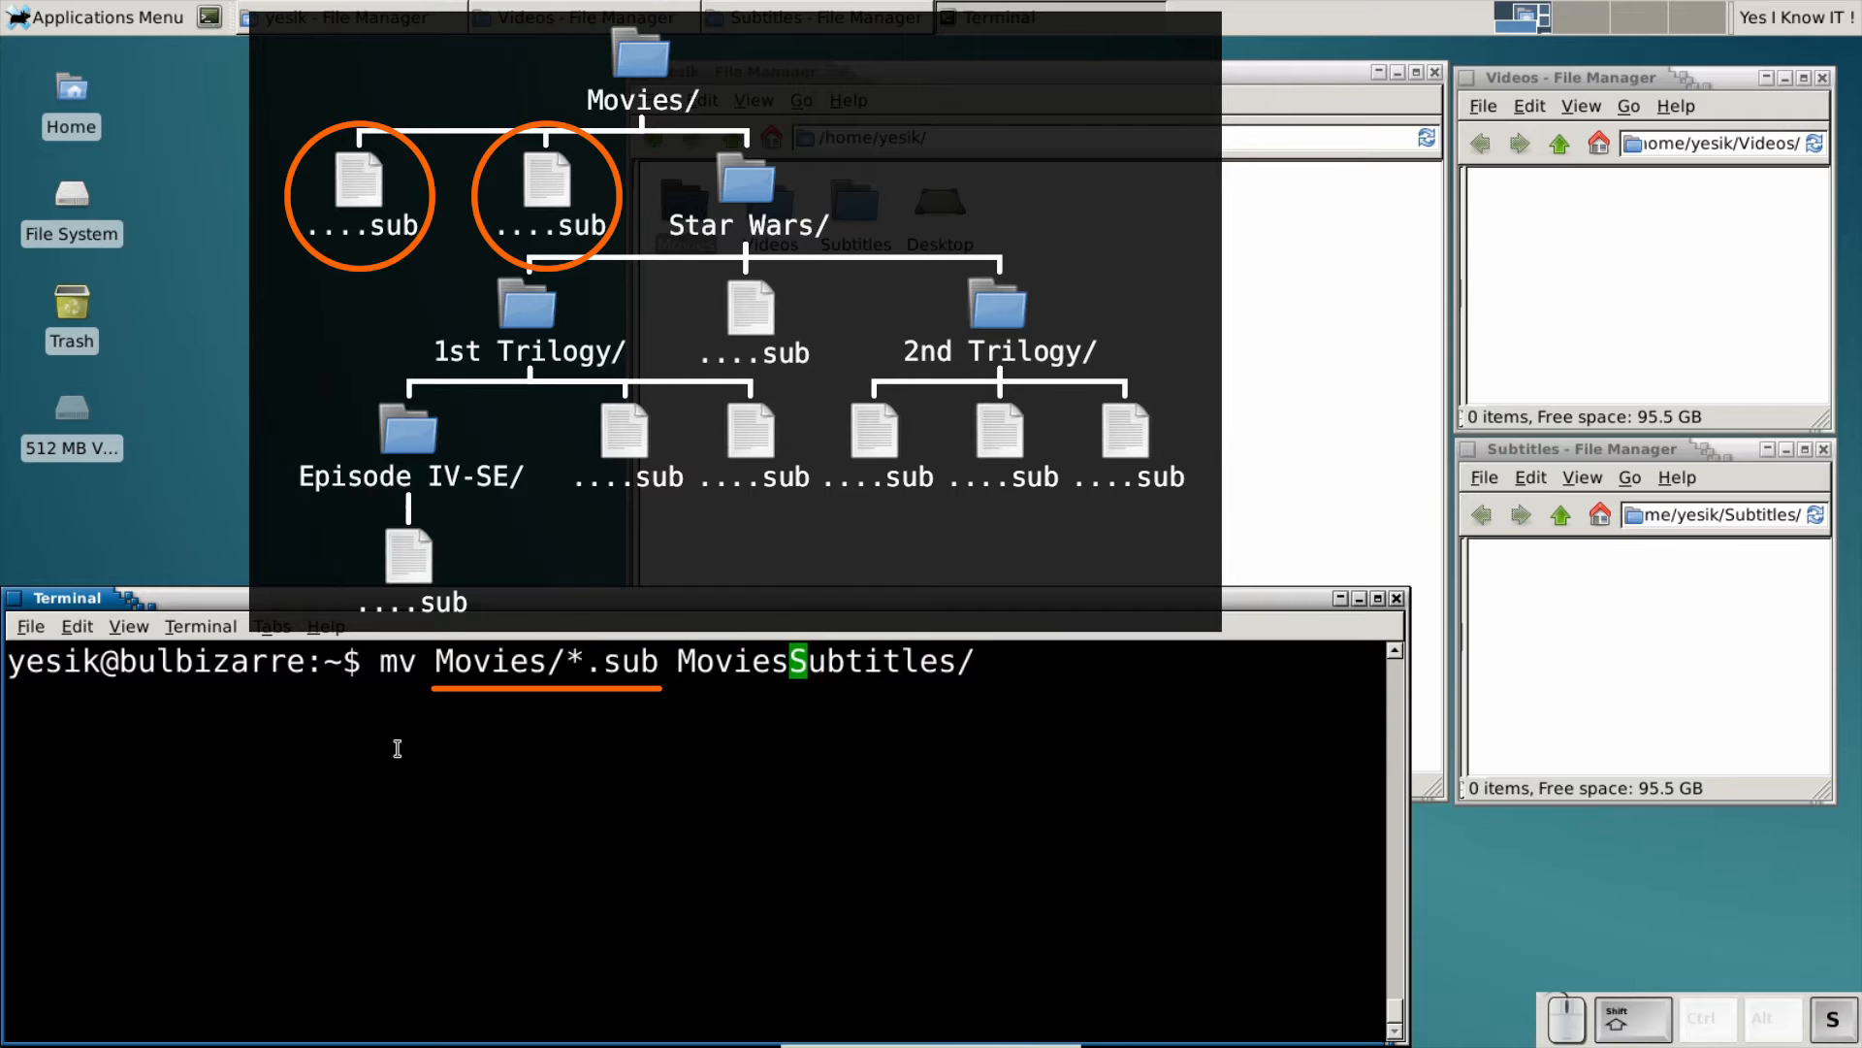
type("/*/*")
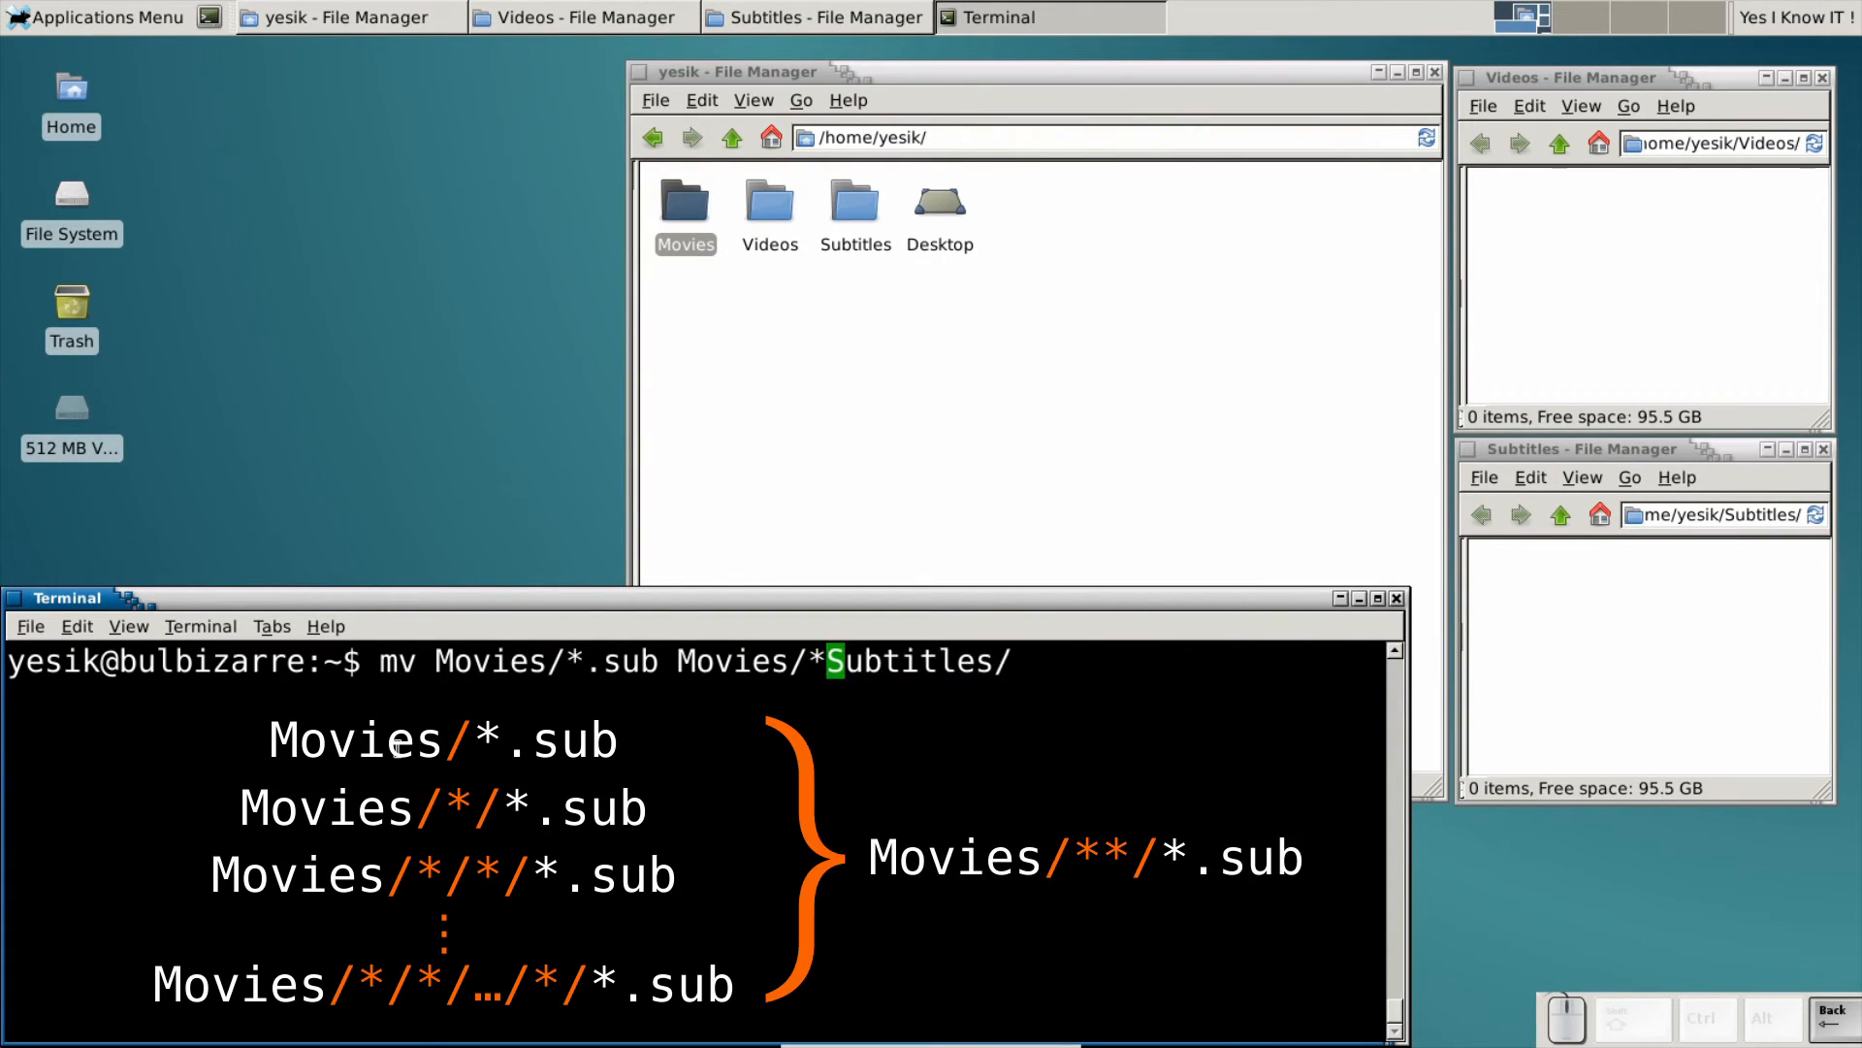
Reduce the line to mv Movies/**/*.sub Subtitles/ and cancel it with Ctrl+C.
key("BackSpace")
type("*/*")
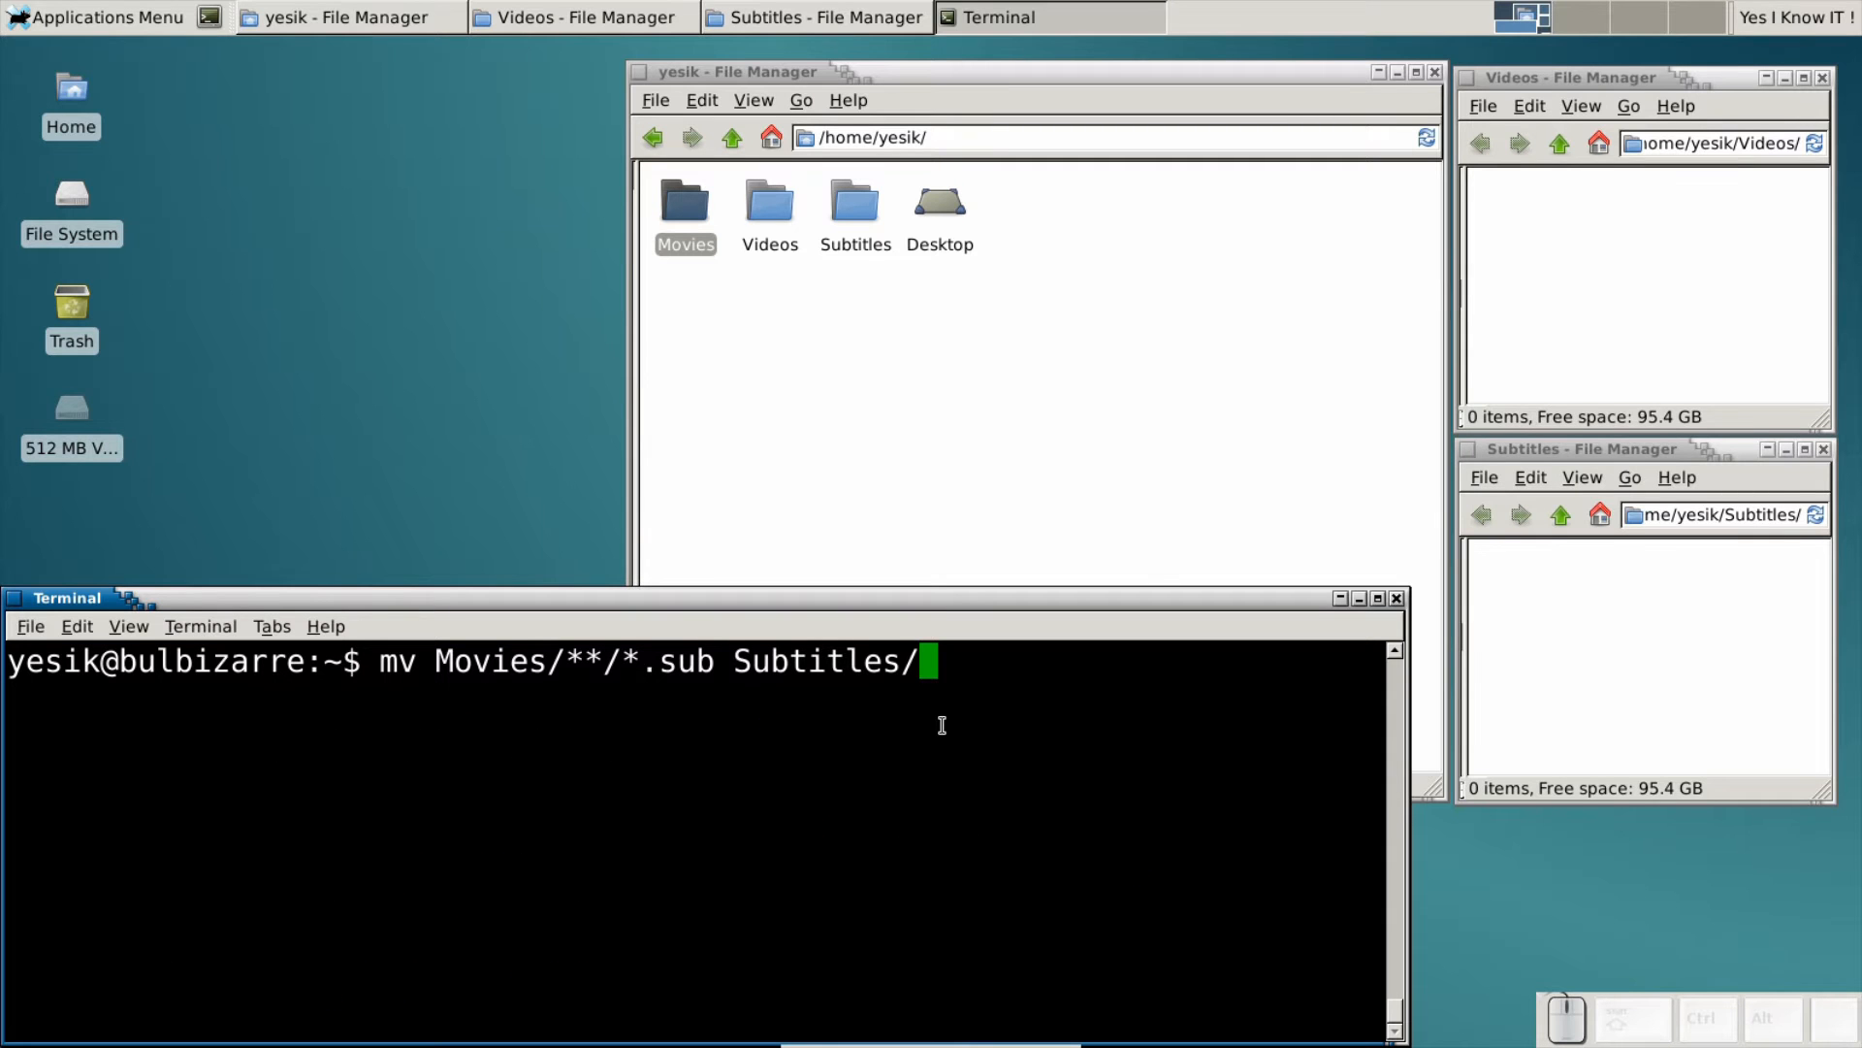
key("ctrl+c")
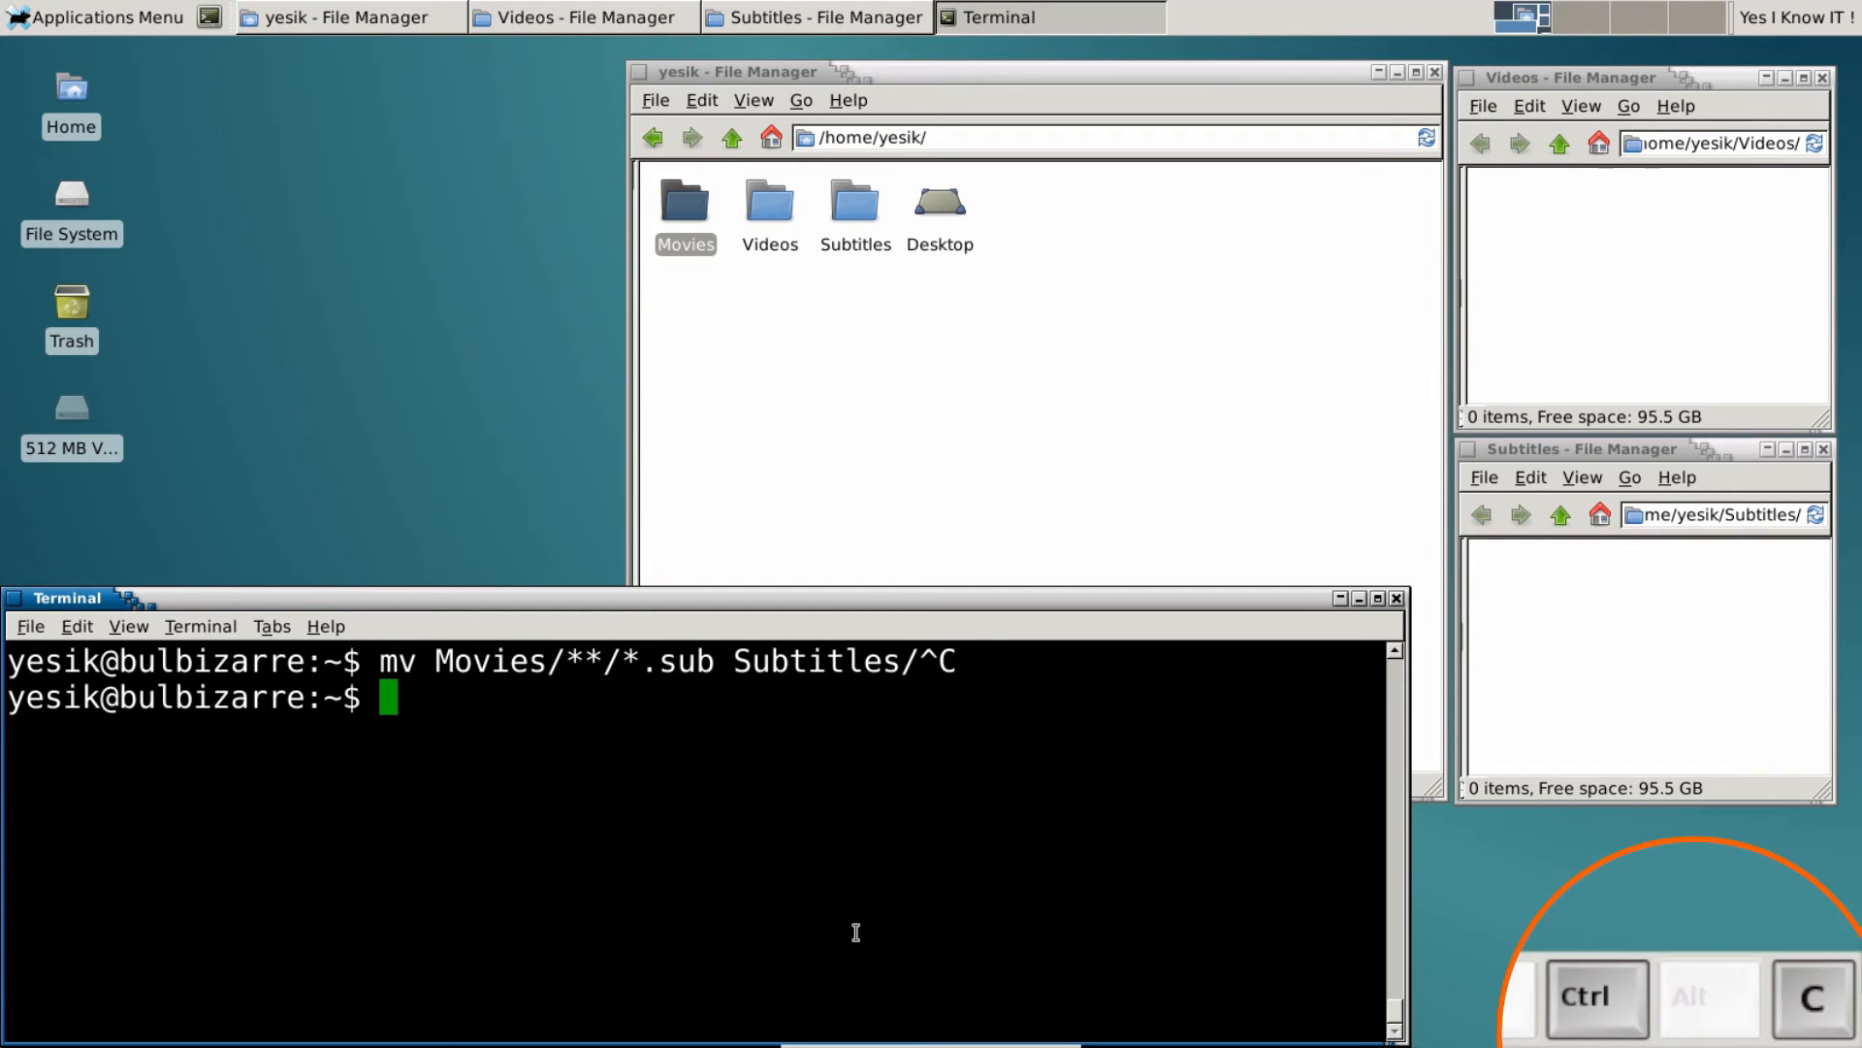
Check globstar reports off with shopt, then run shopt -s globstar to enable it.
type("shopt globstar")
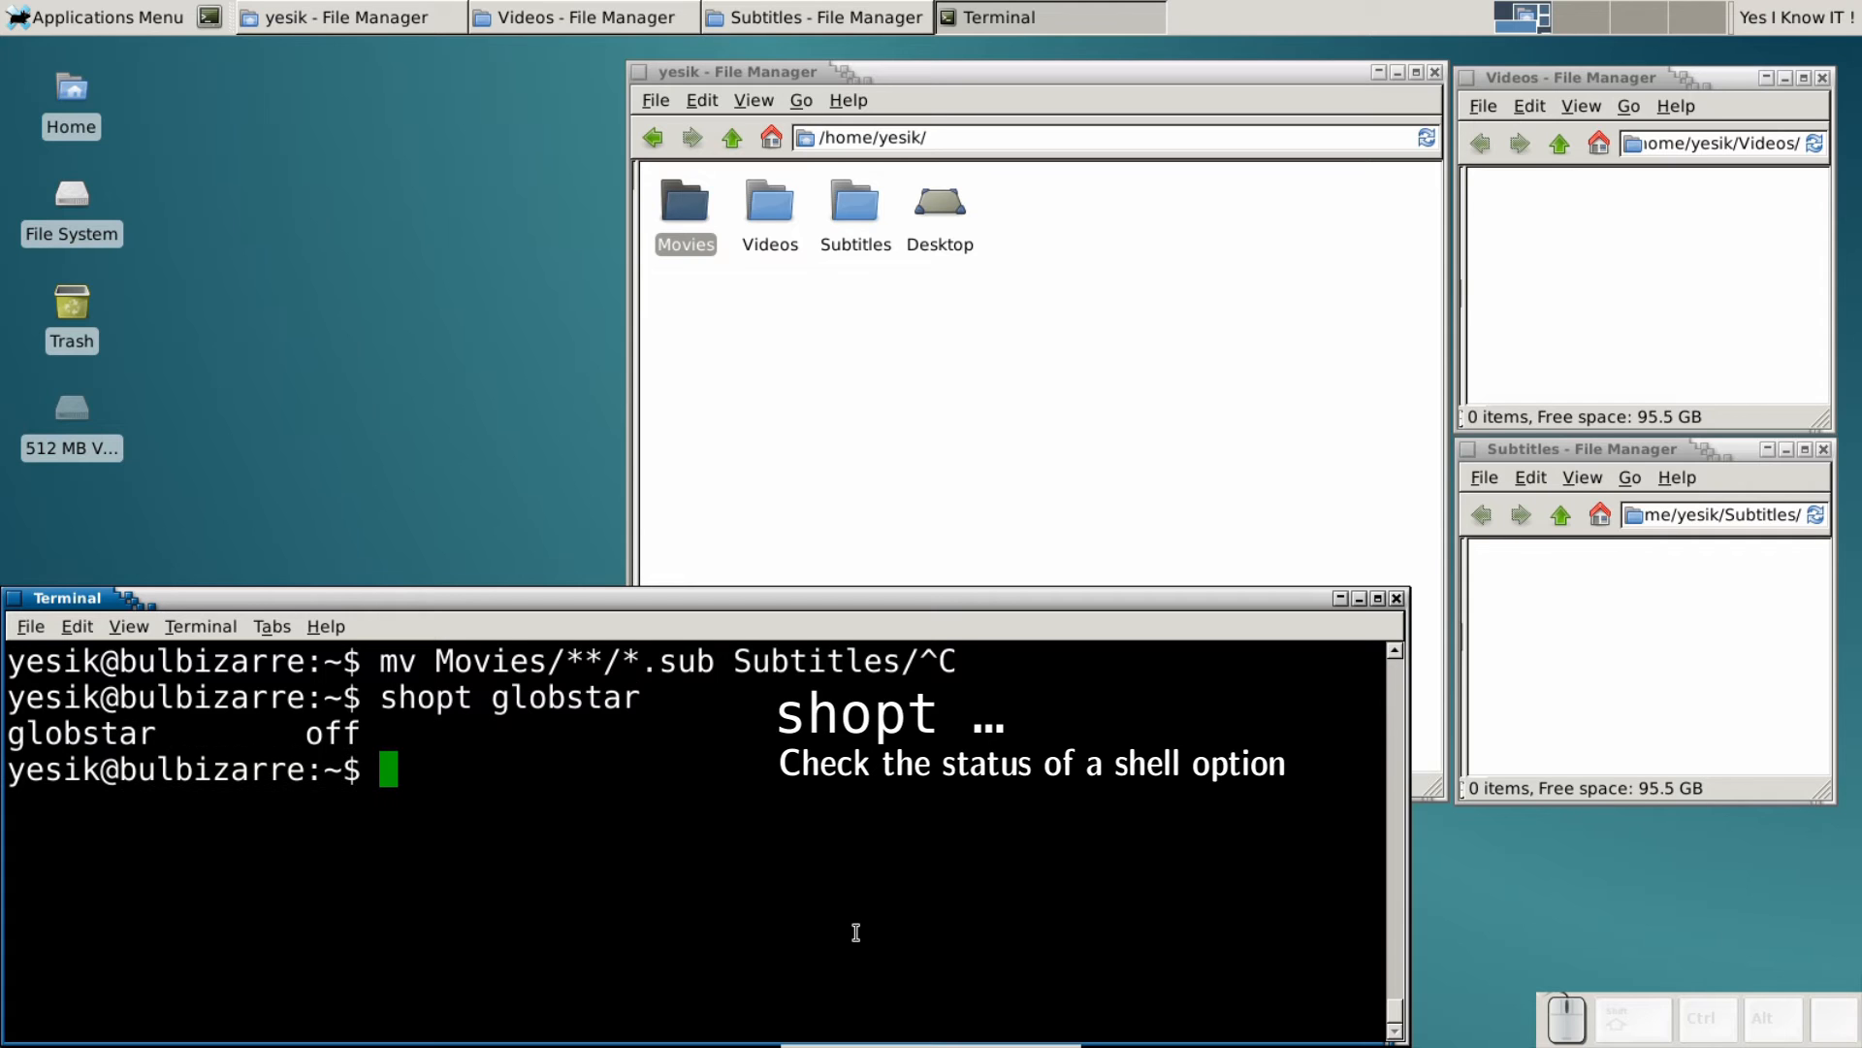
type("shopt")
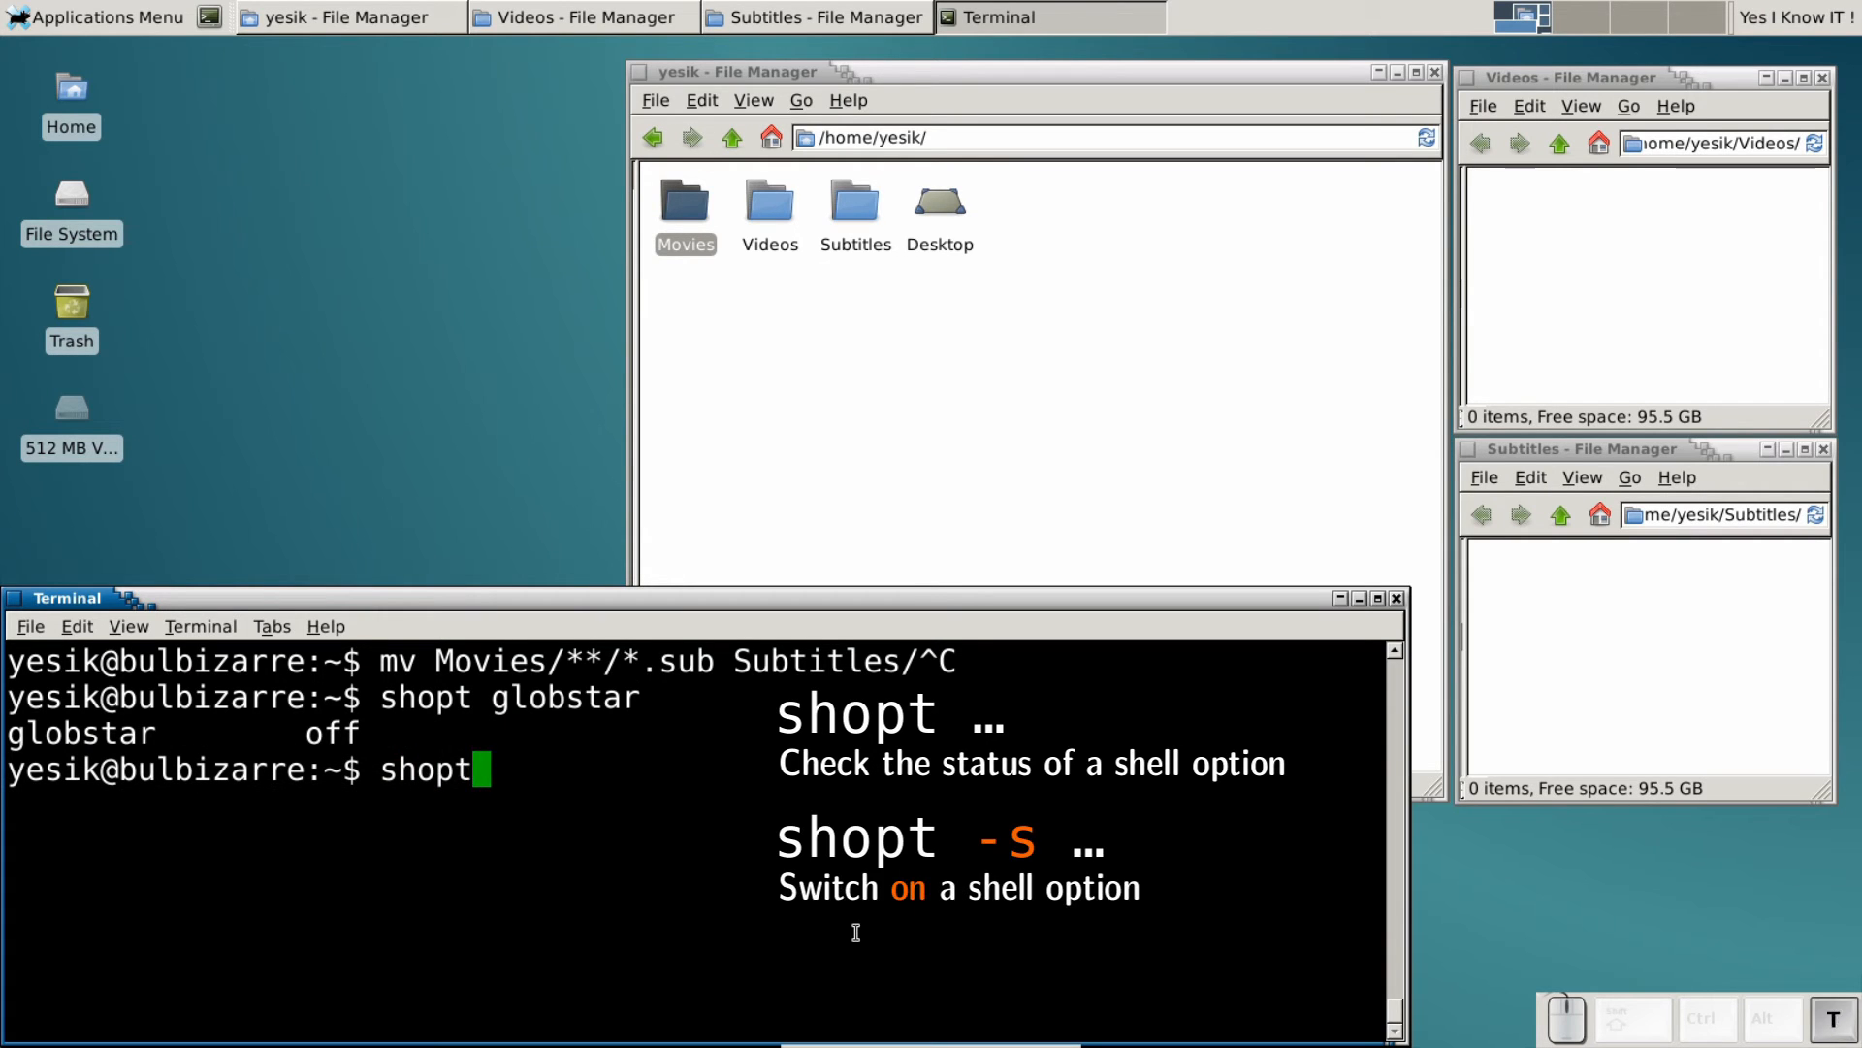
type("-s")
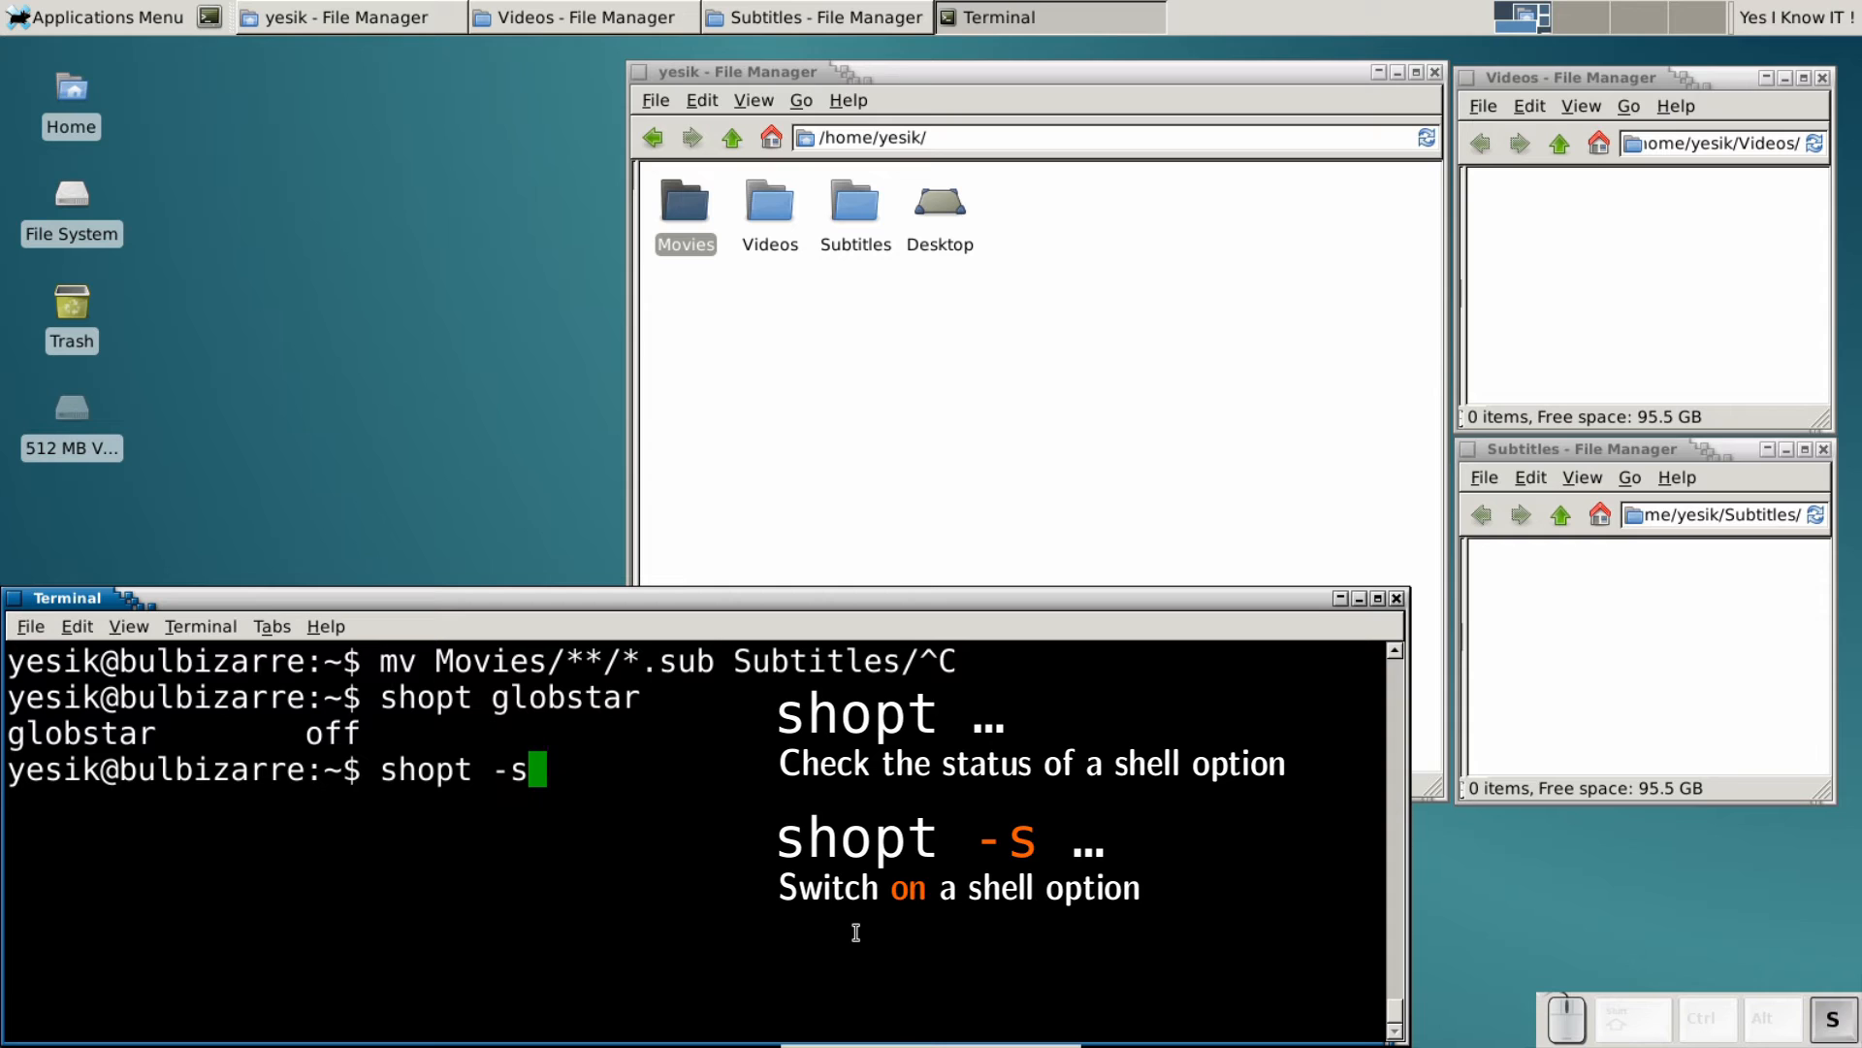
type("globstar")
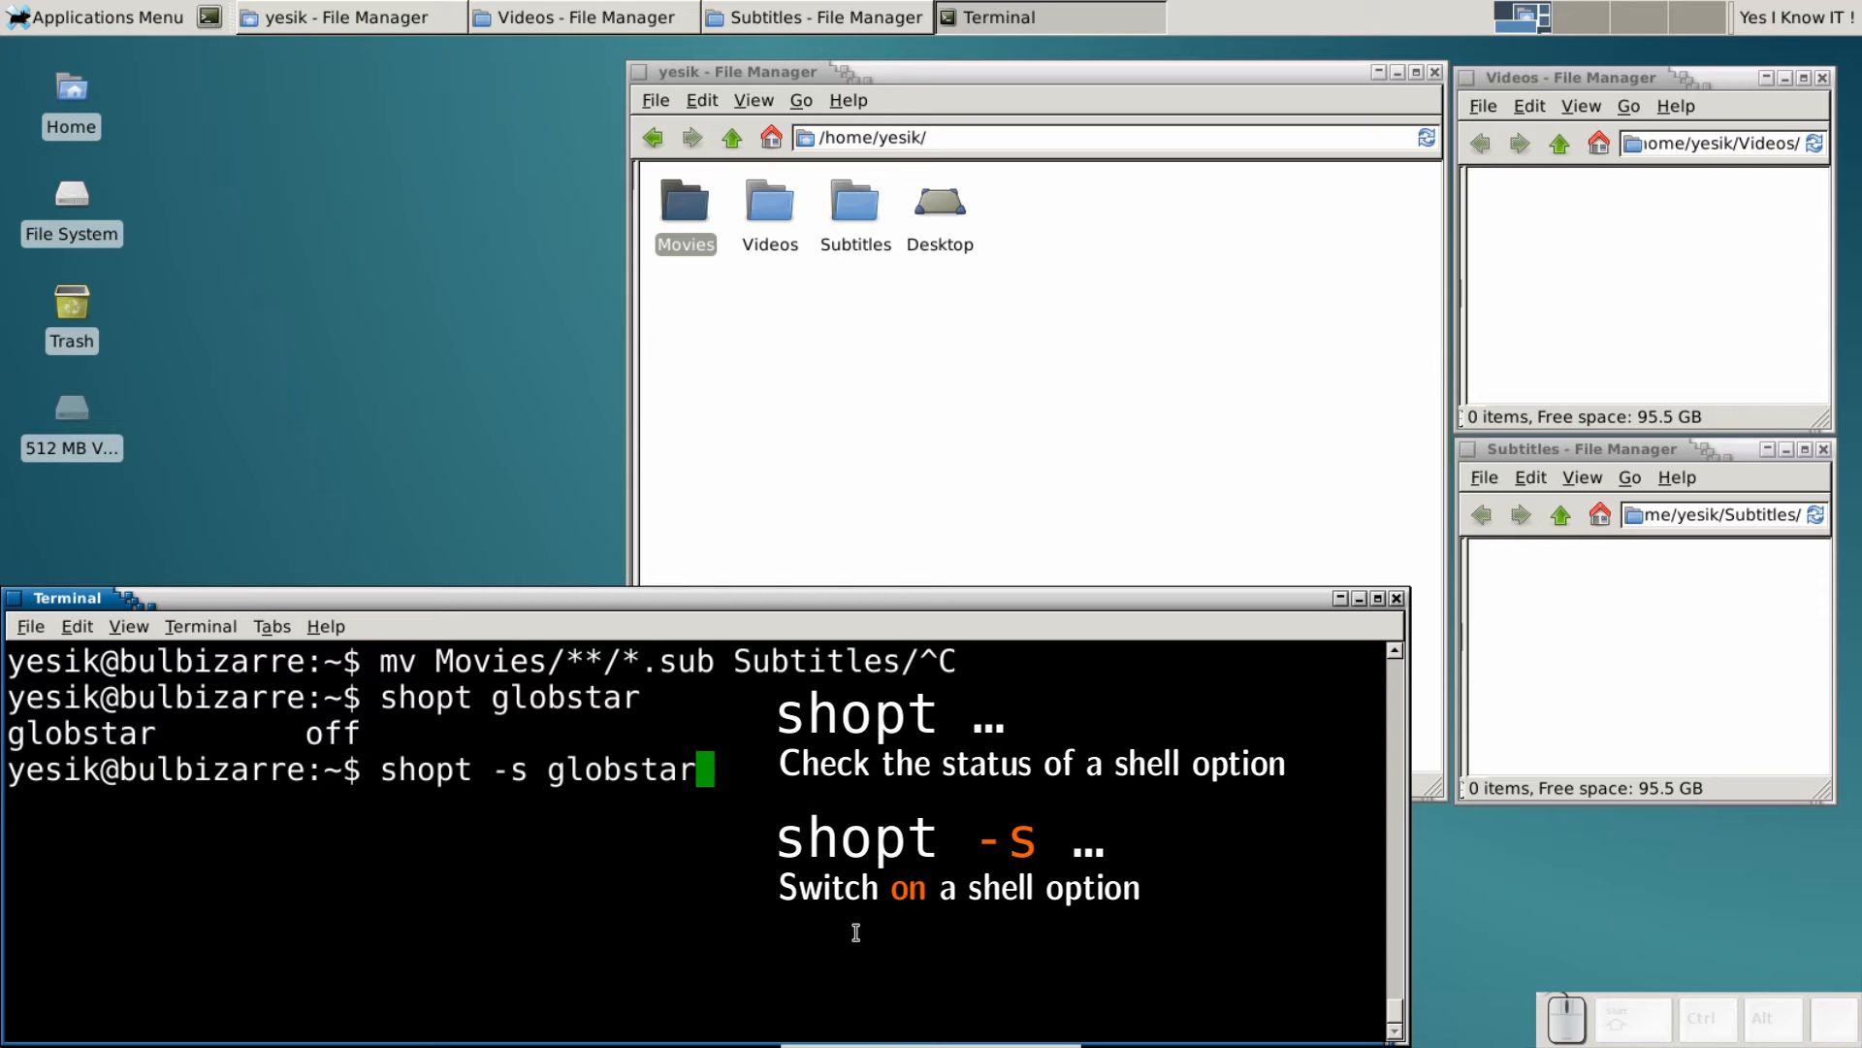
key("Return")
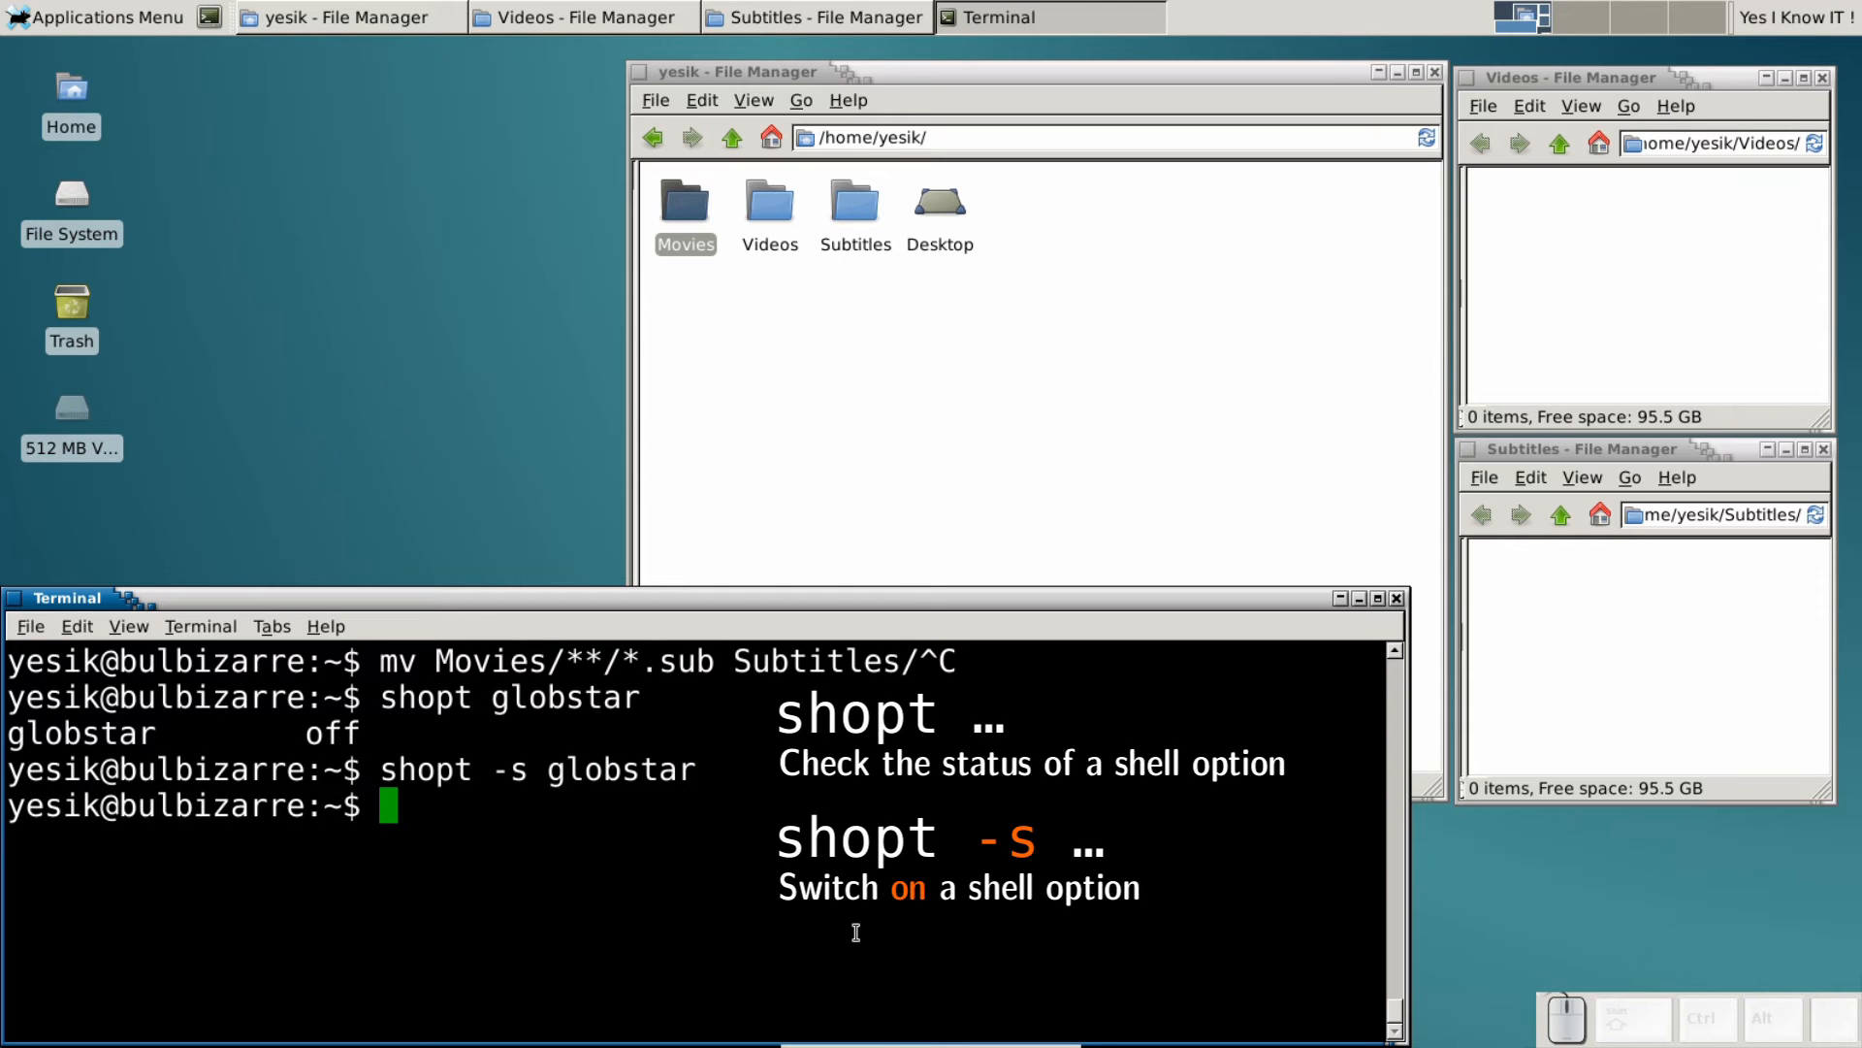